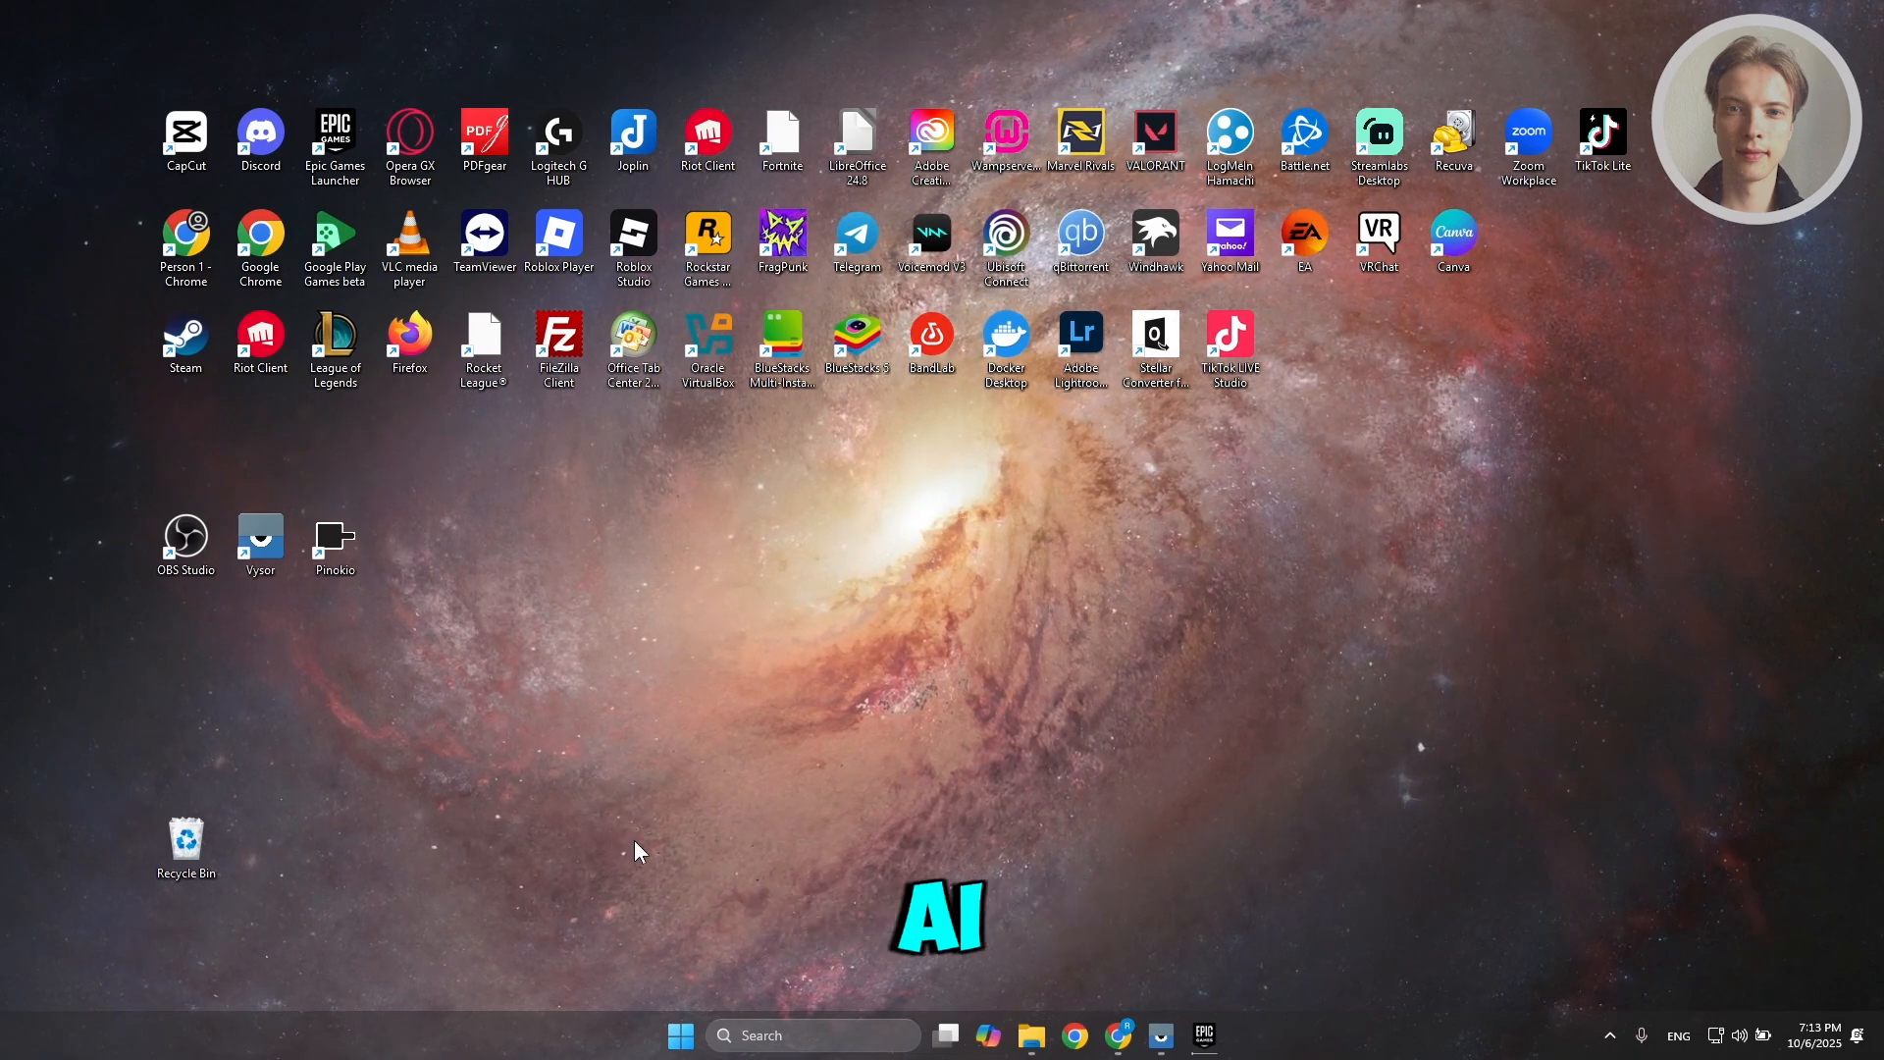
Step: Launch Chrome and follow the sponsored Cluely result from the Google search
{"action": "left_click", "coordinate": [1073, 1034]}
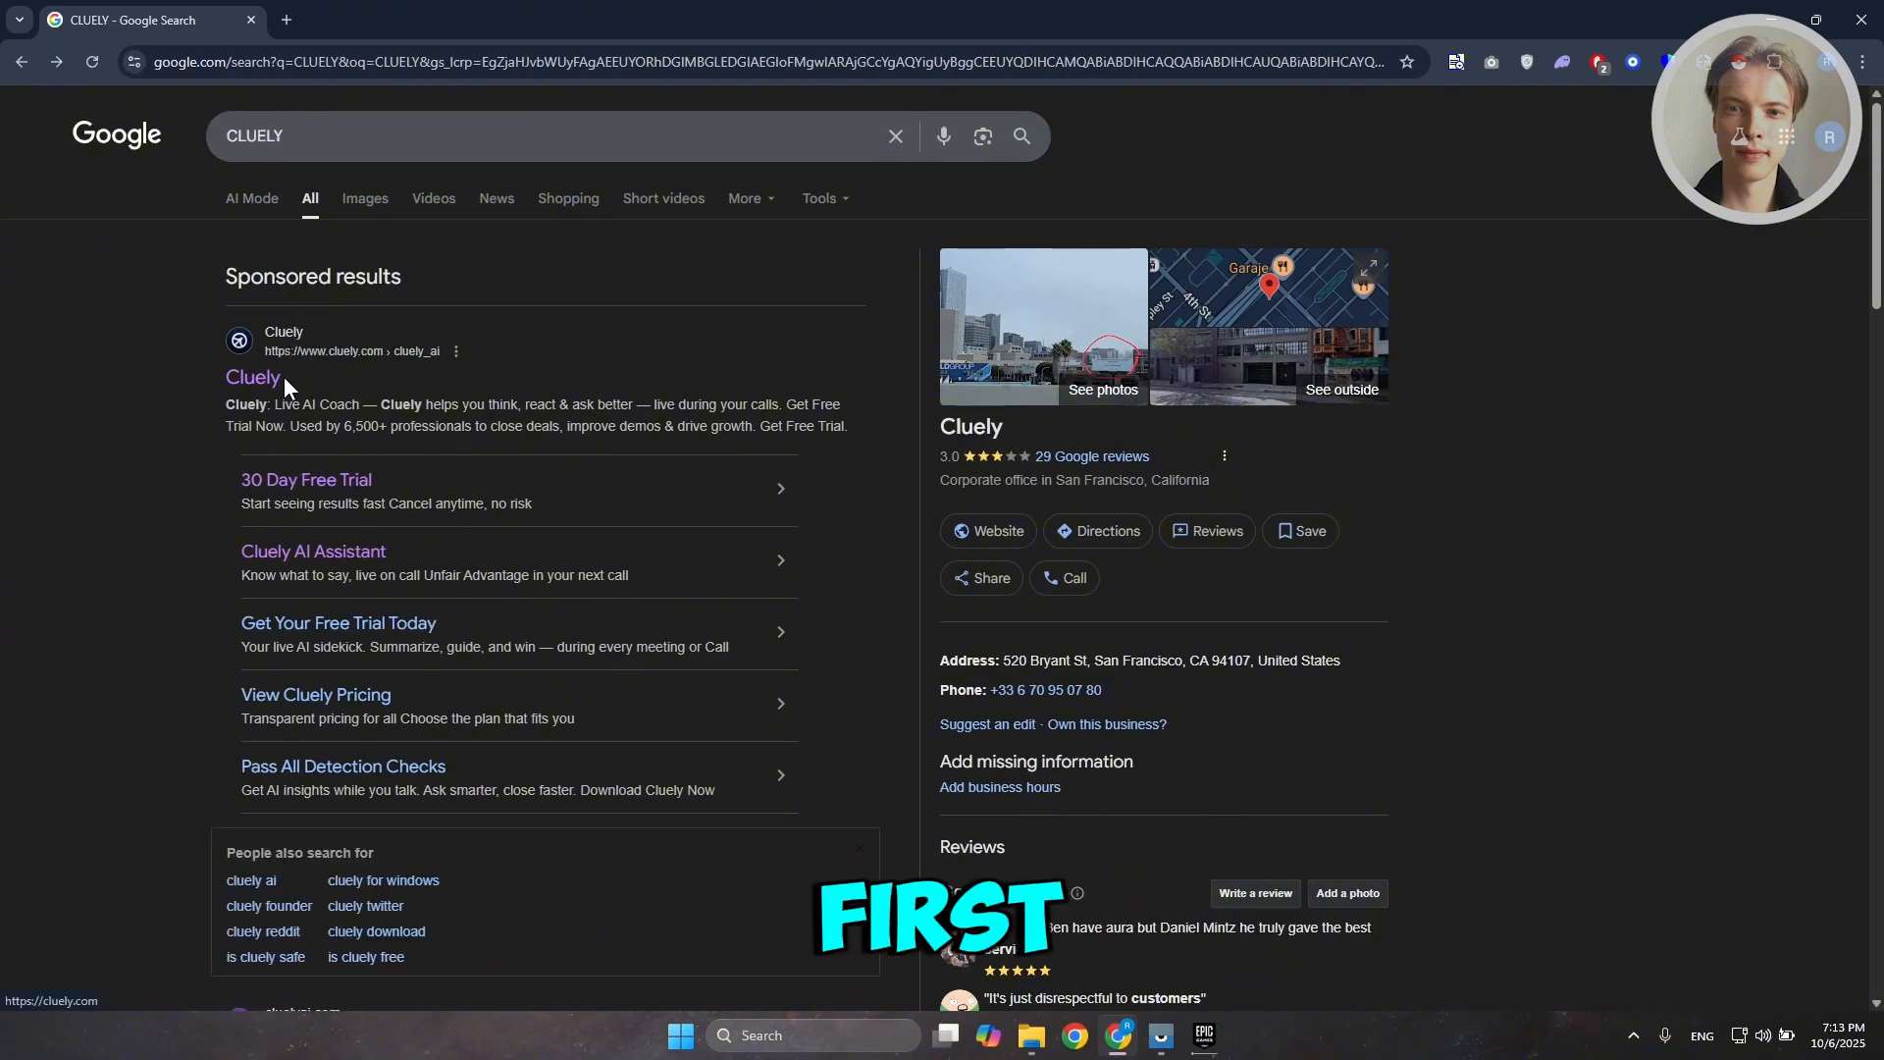
{"action": "left_click", "coordinate": [252, 377]}
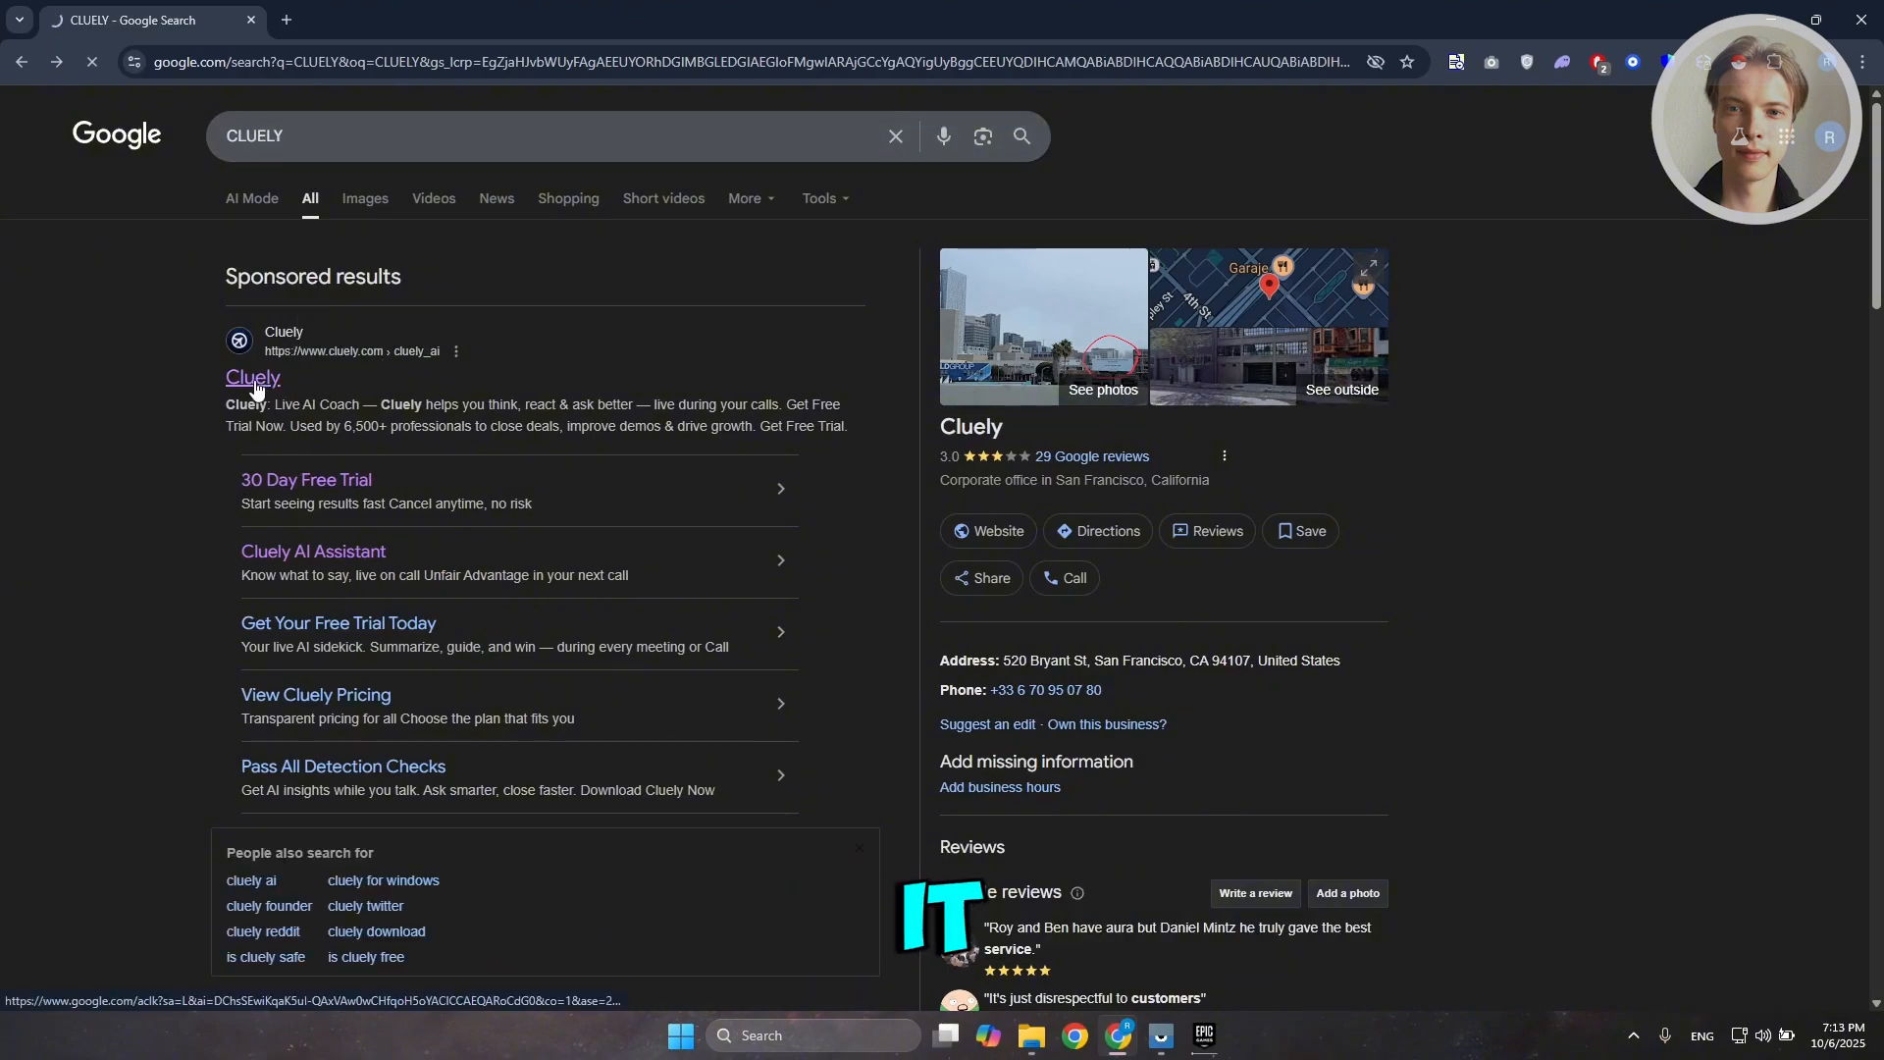
Step: Request the Windows installer download from the cluely.com home page
{"action": "left_click", "coordinate": [252, 377]}
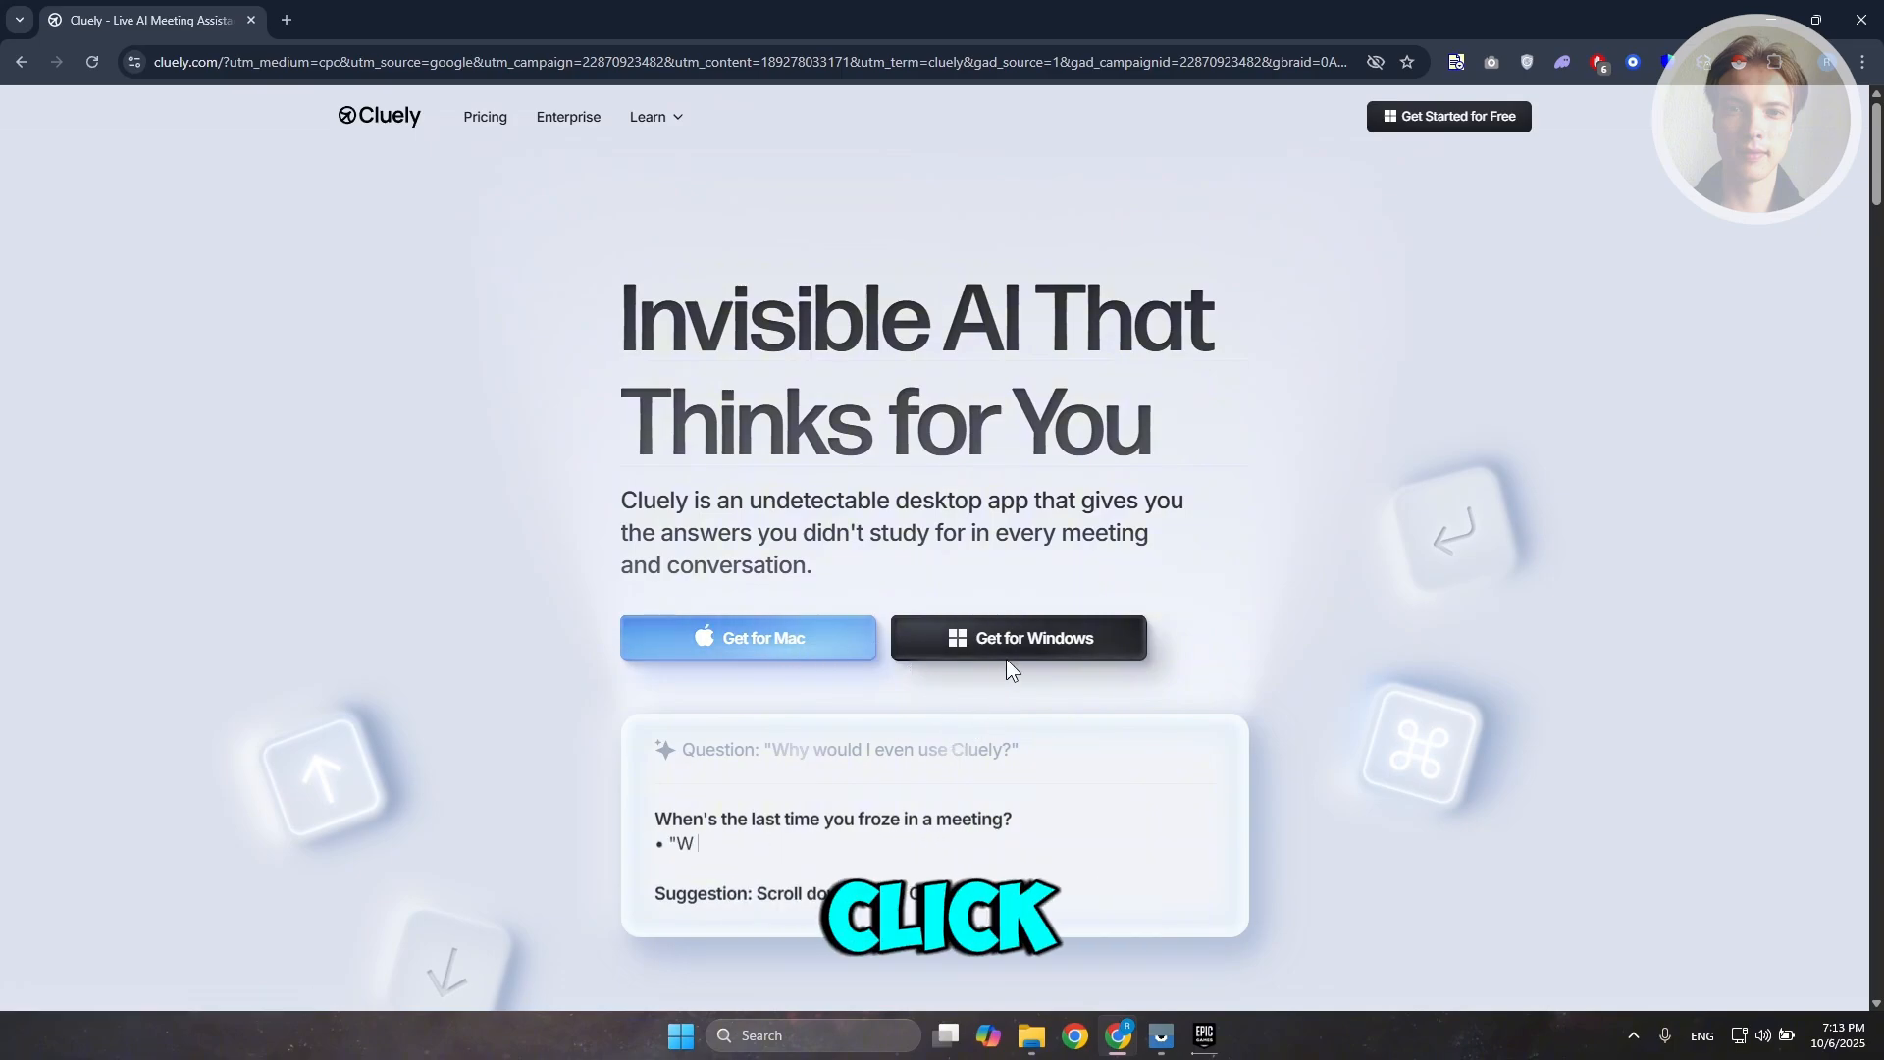
{"action": "left_click", "coordinate": [1018, 637]}
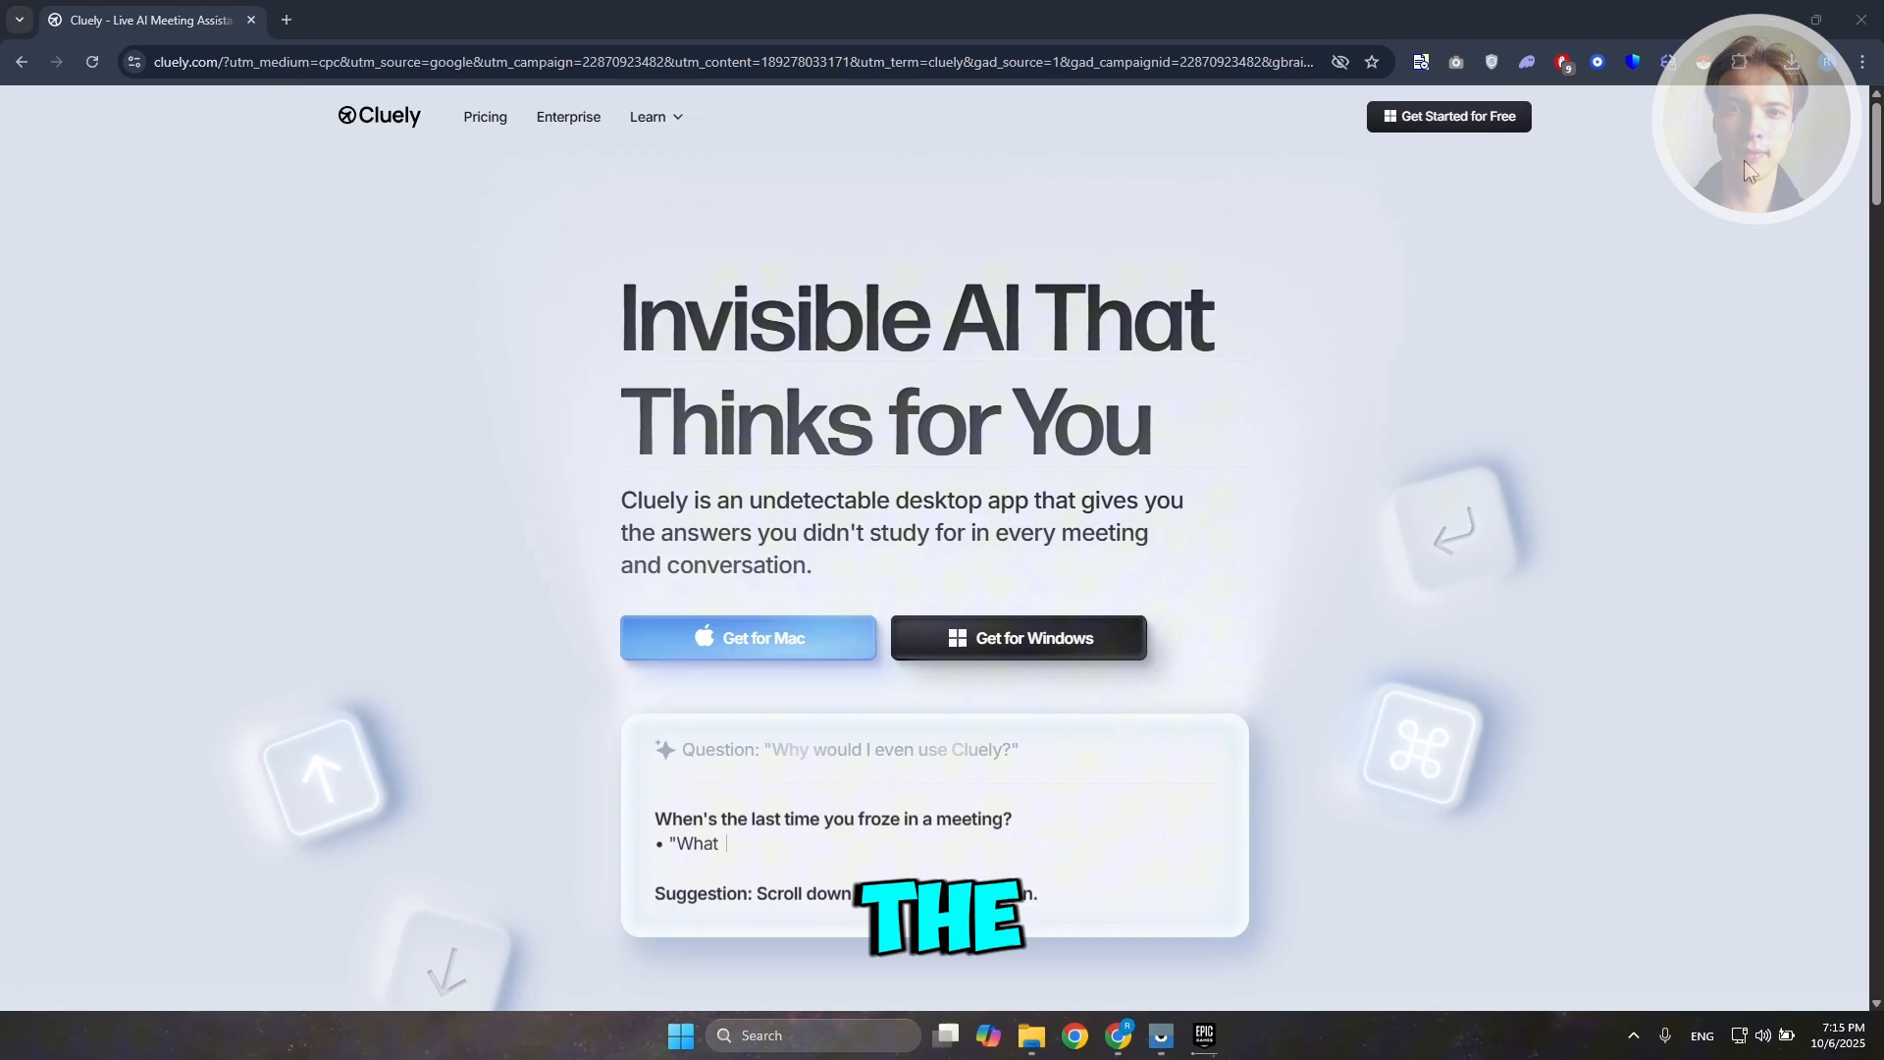
Step: Run the downloaded cluely-setup.exe from Chrome's downloads, accepting the security warning
{"action": "left_click", "coordinate": [1790, 61]}
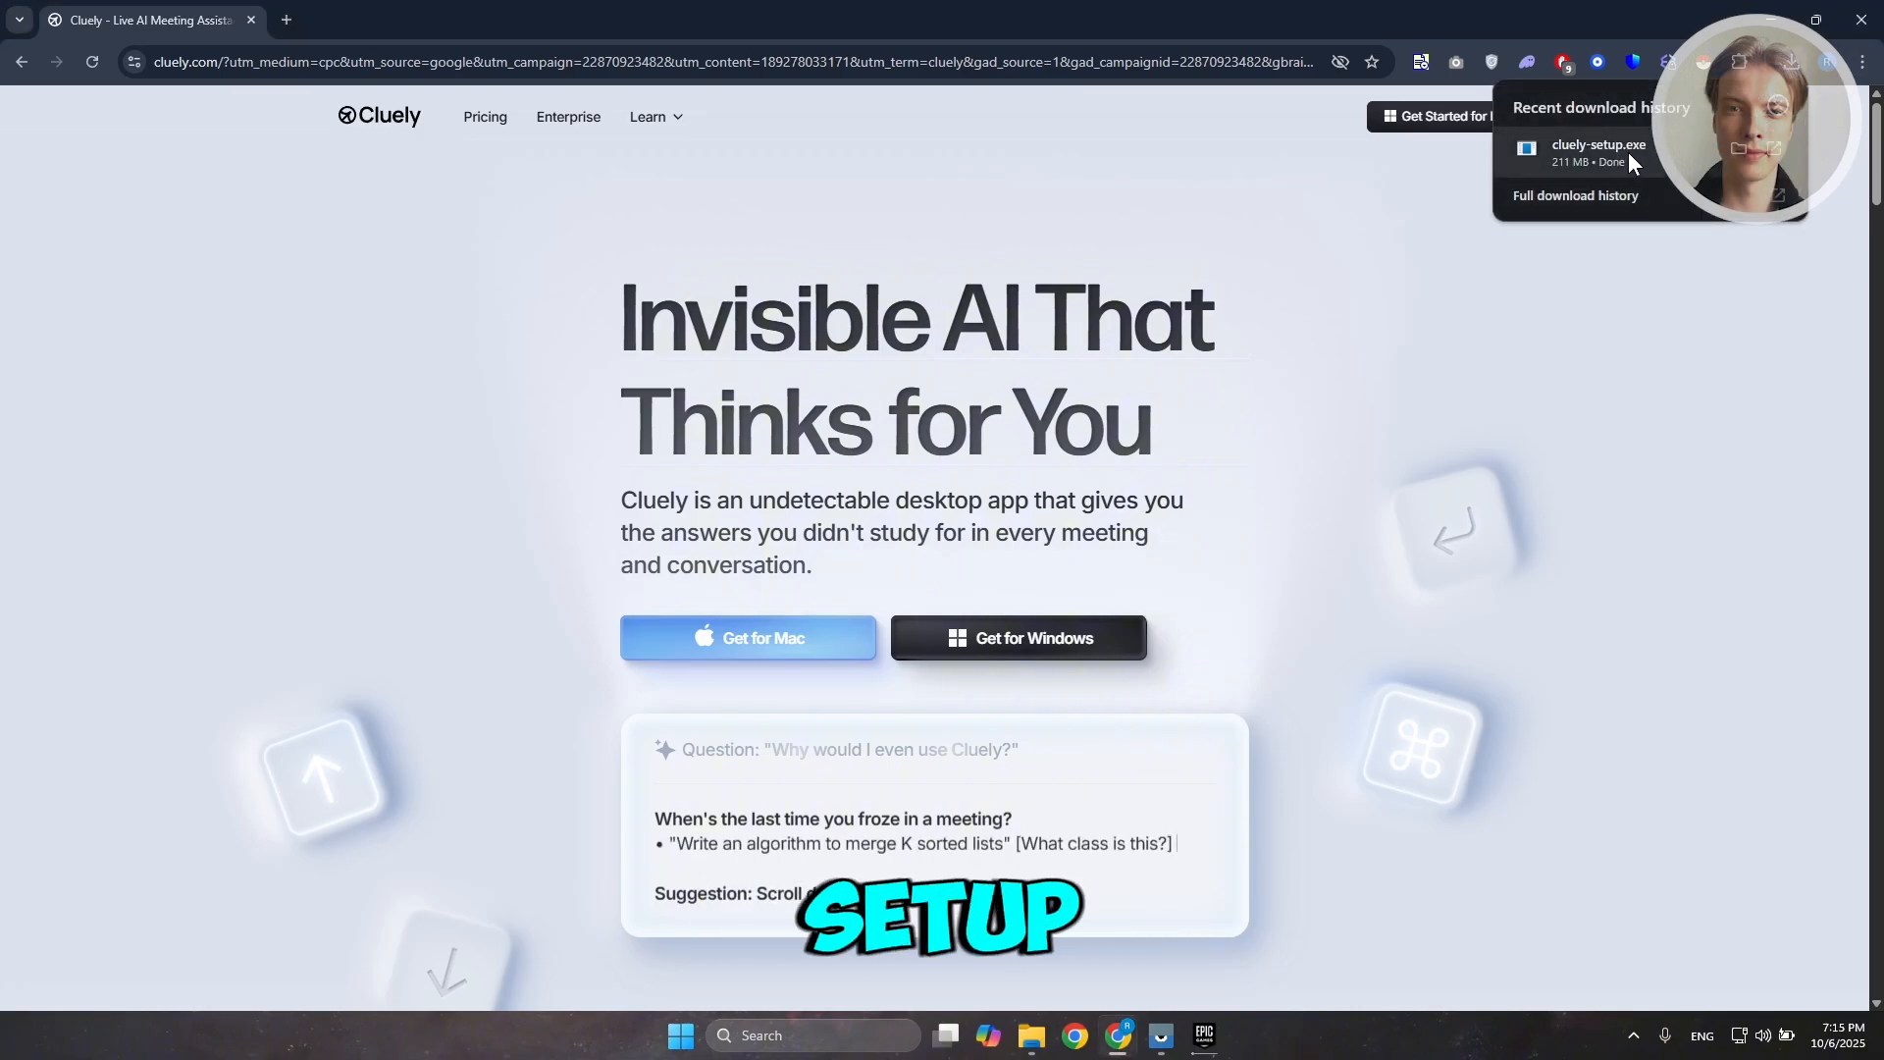
{"action": "left_click", "coordinate": [1597, 151]}
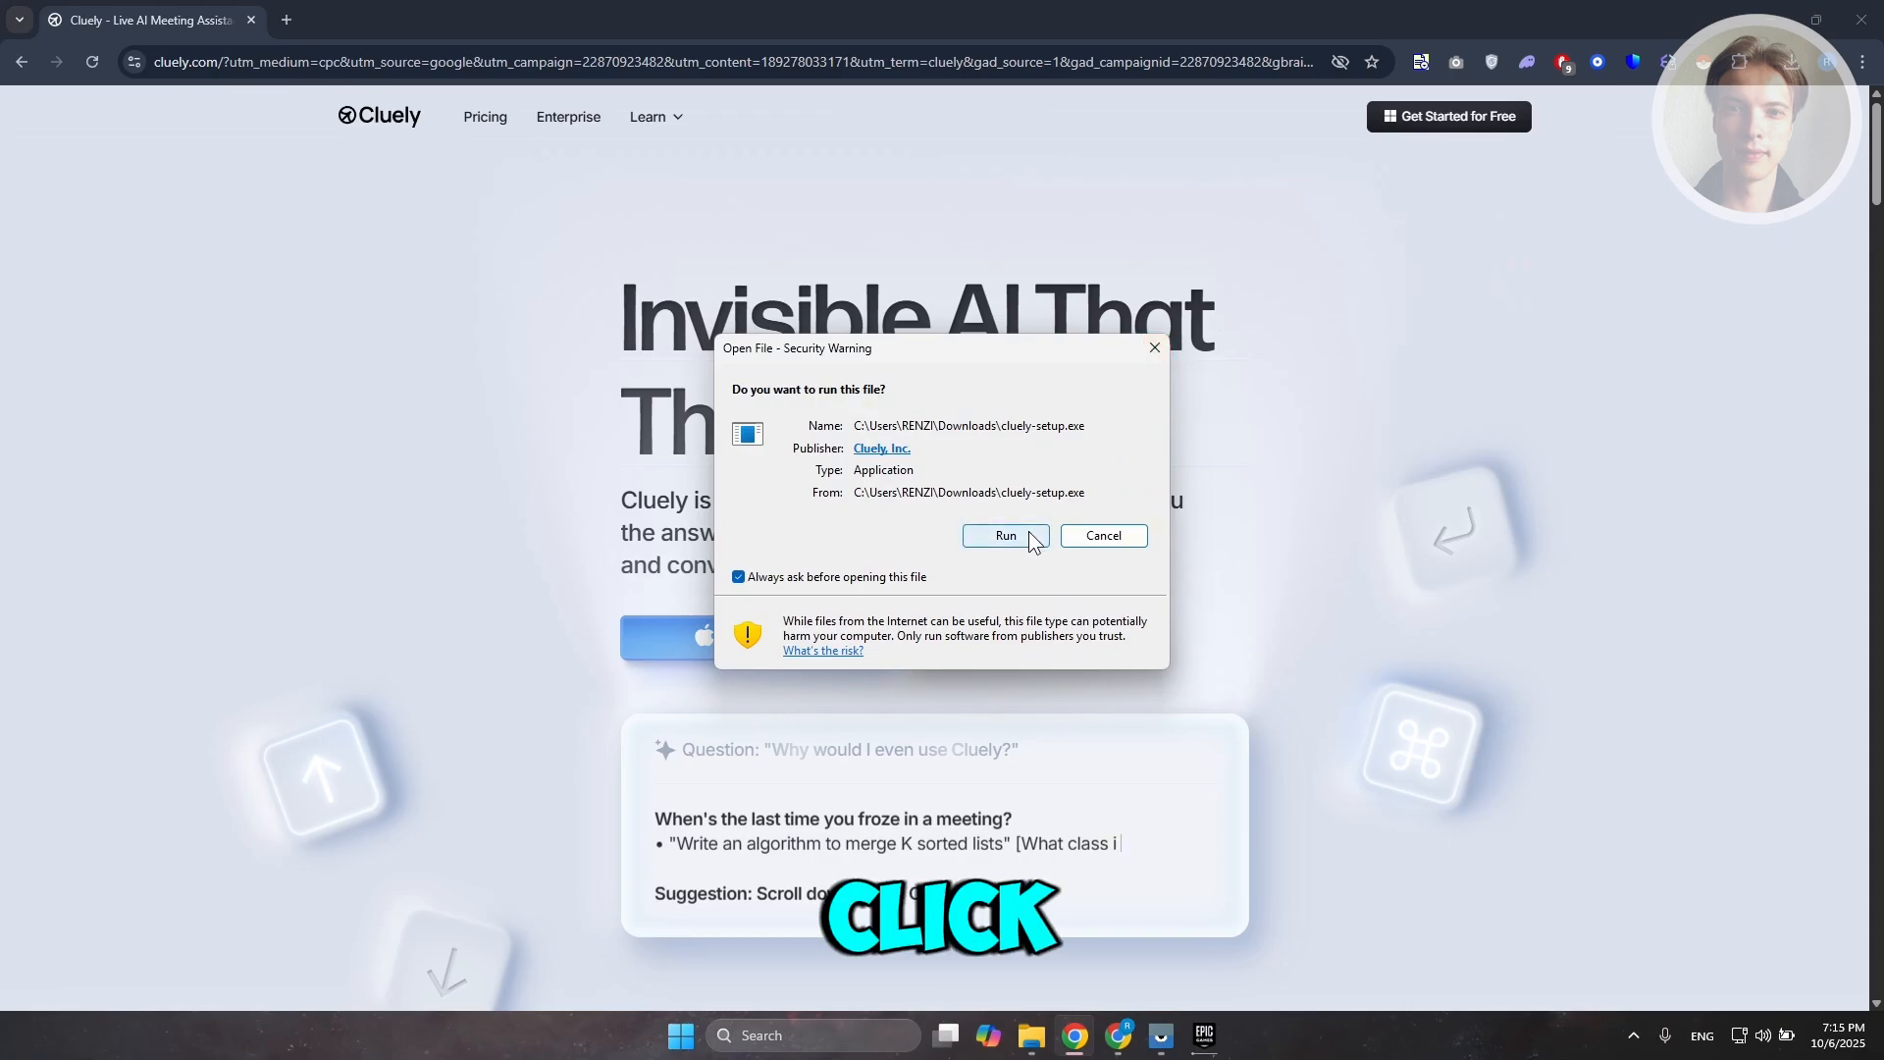
{"action": "left_click", "coordinate": [1005, 535]}
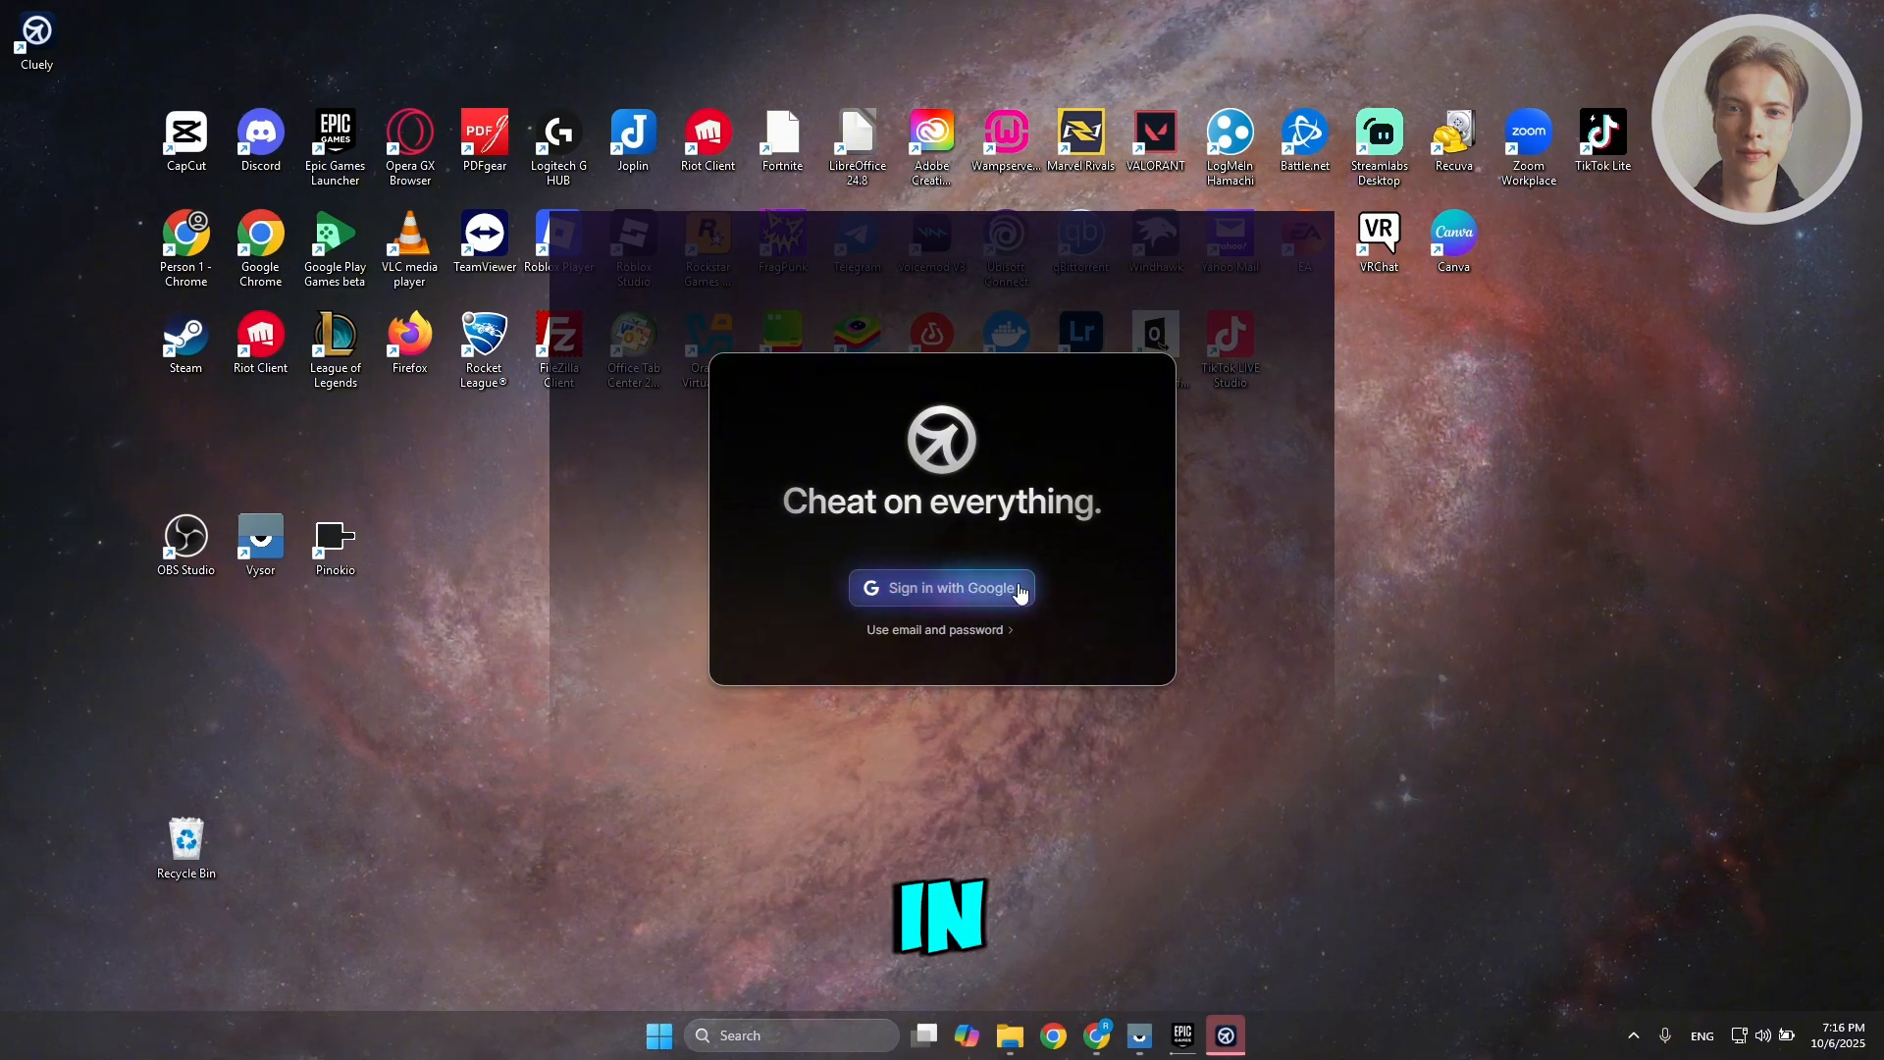
{"action": "mouse_move", "coordinate": [976, 598]}
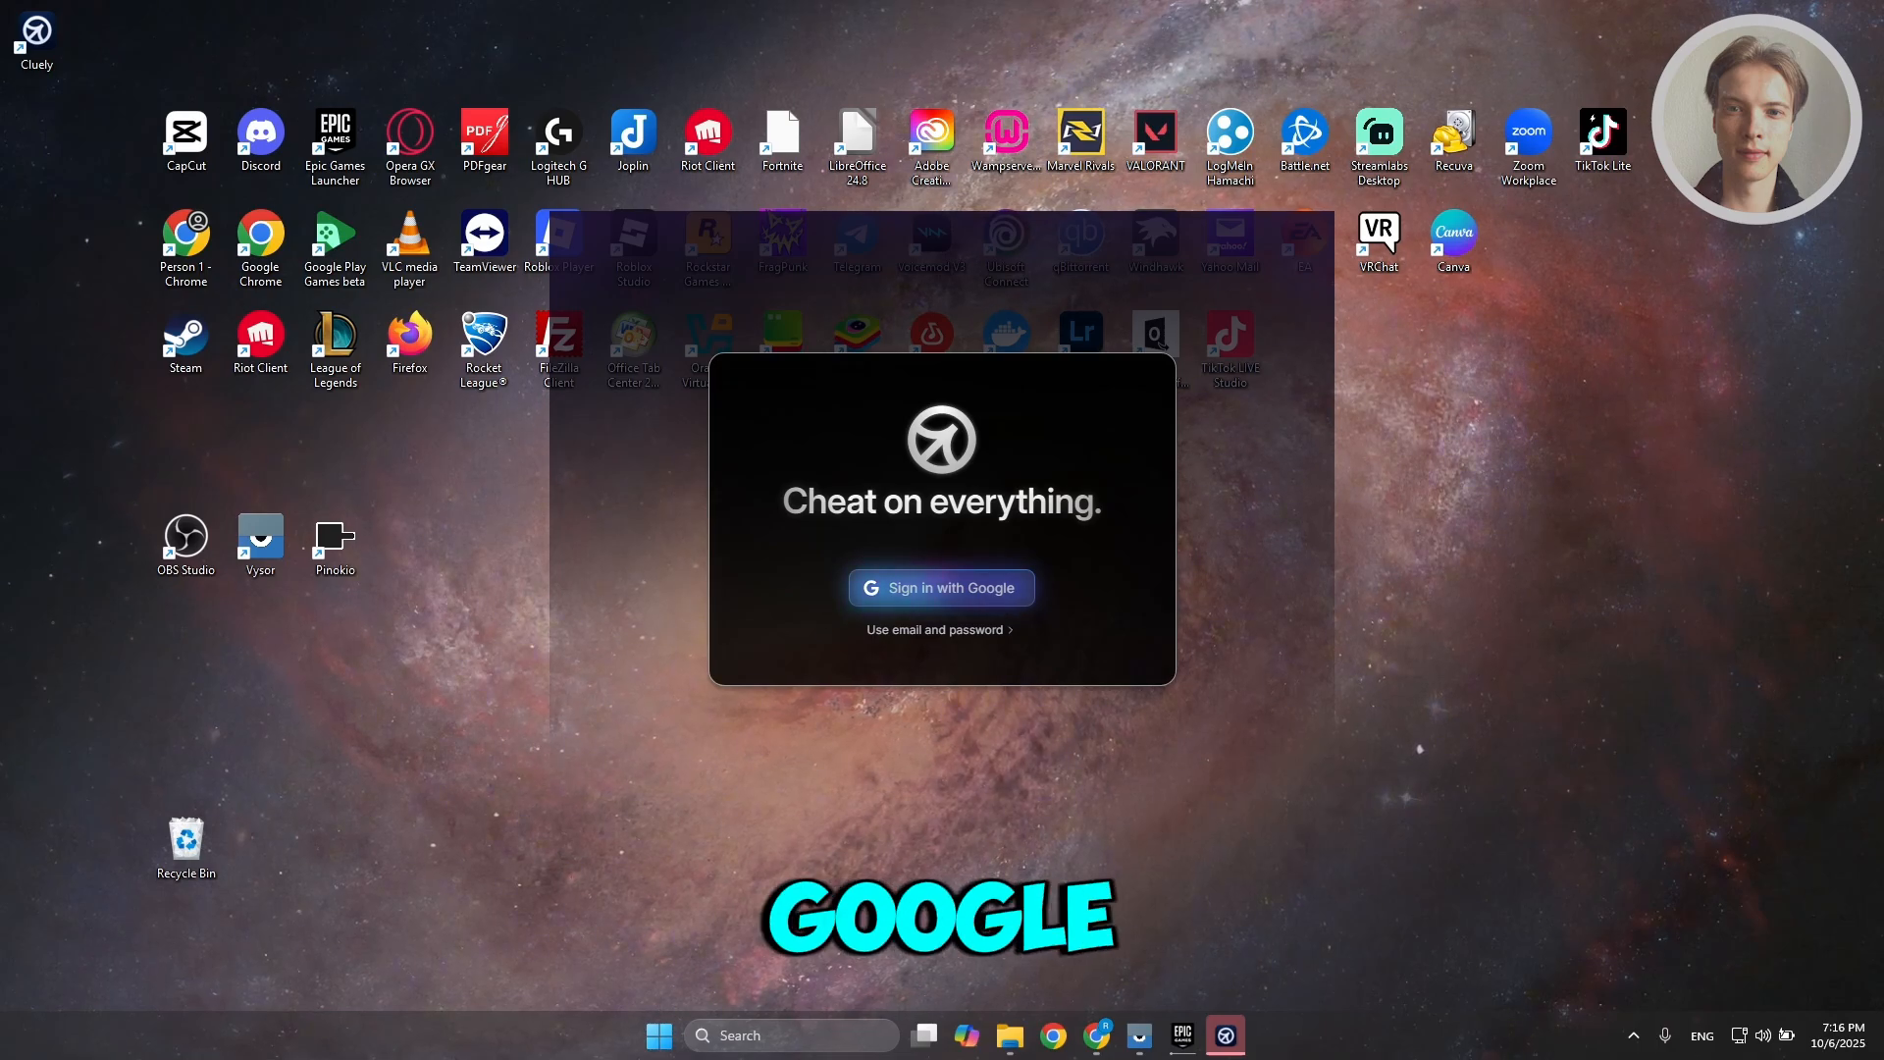
Step: Sign in to Cluely with Google and hand control back to the Cluely app
{"action": "left_click", "coordinate": [941, 588]}
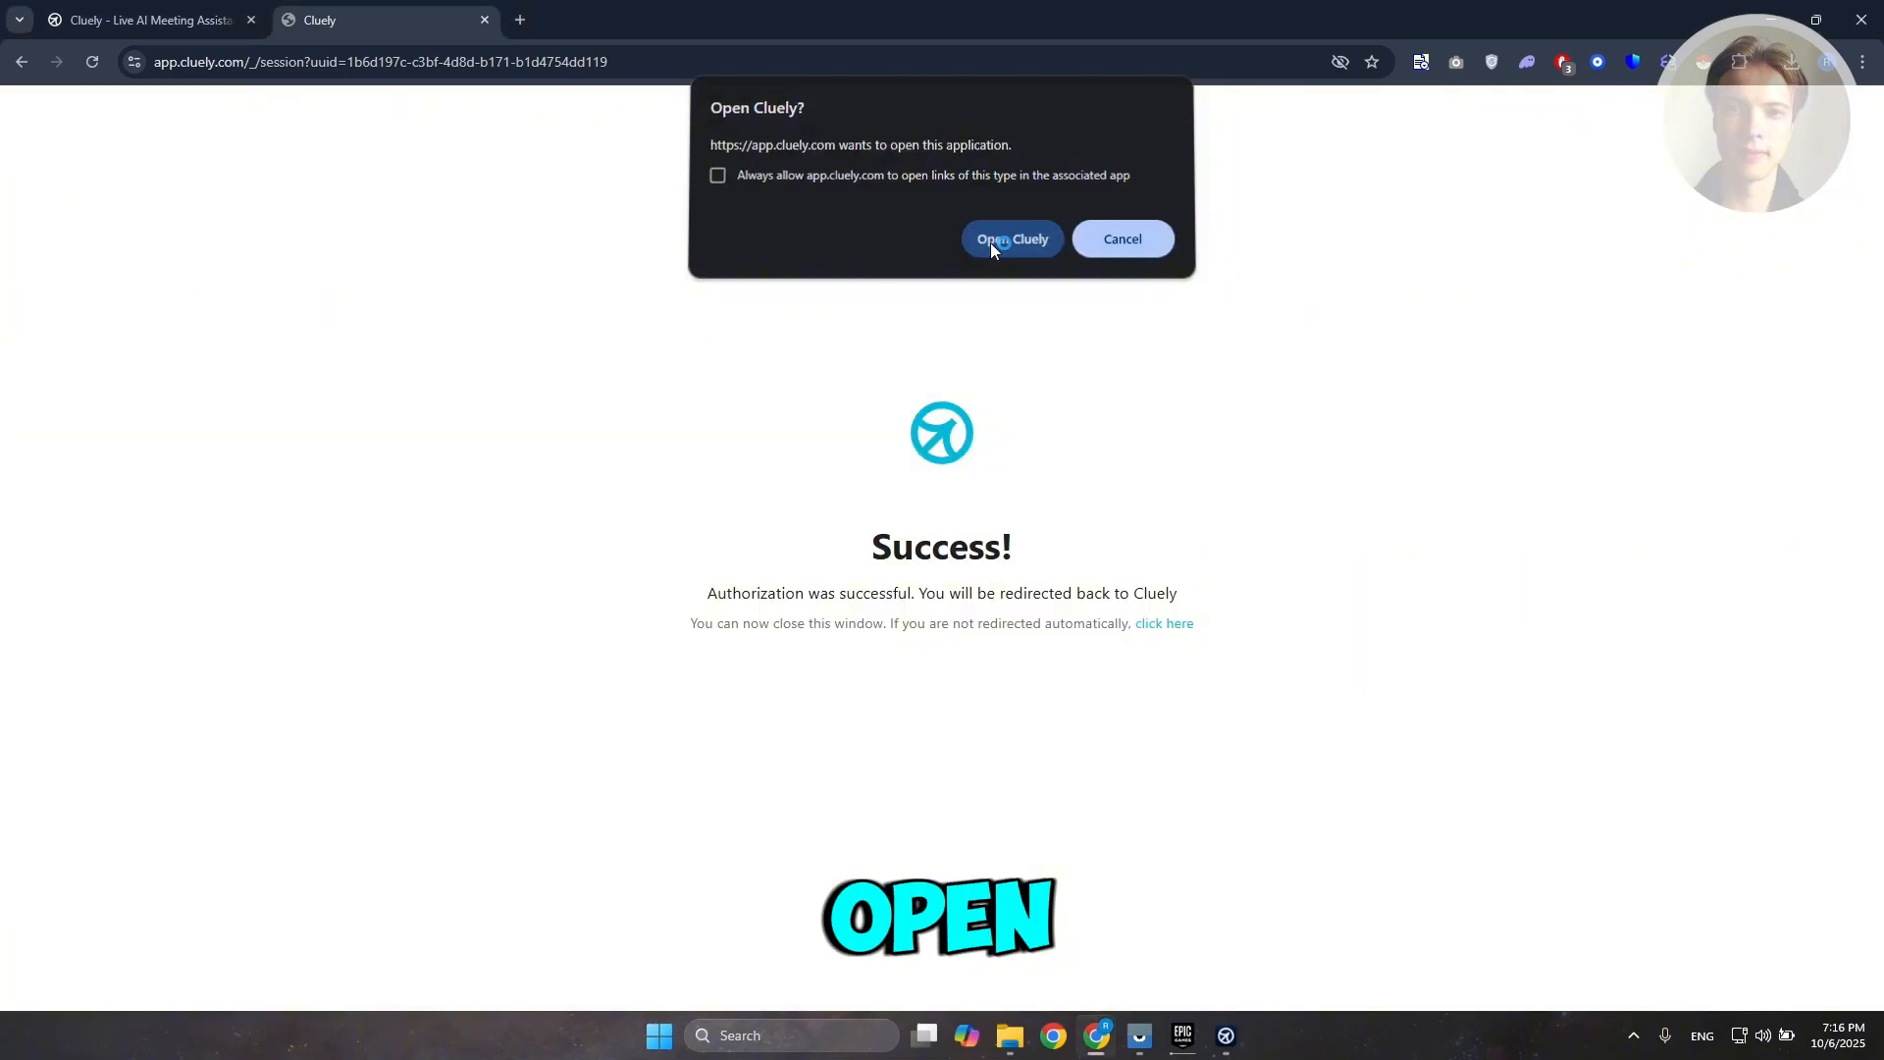
{"action": "left_click", "coordinate": [1012, 237]}
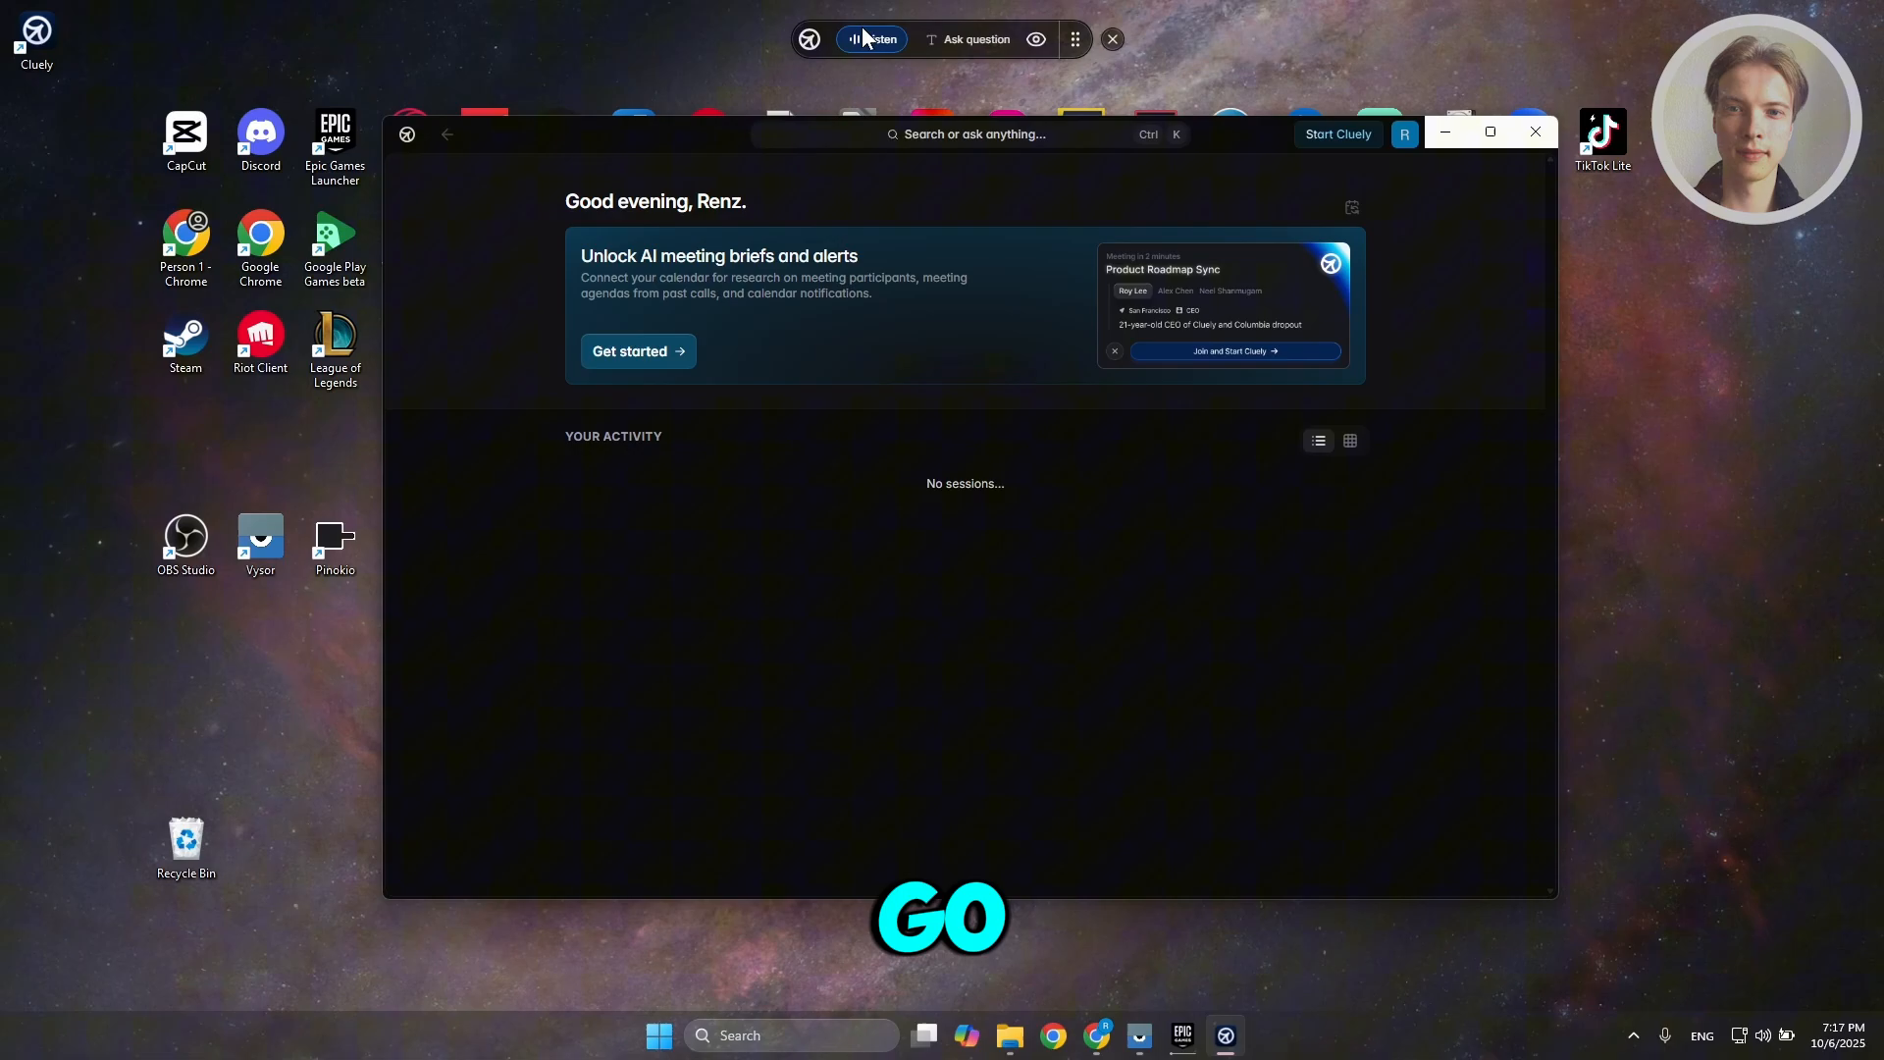
{"action": "mouse_move", "coordinate": [976, 39]}
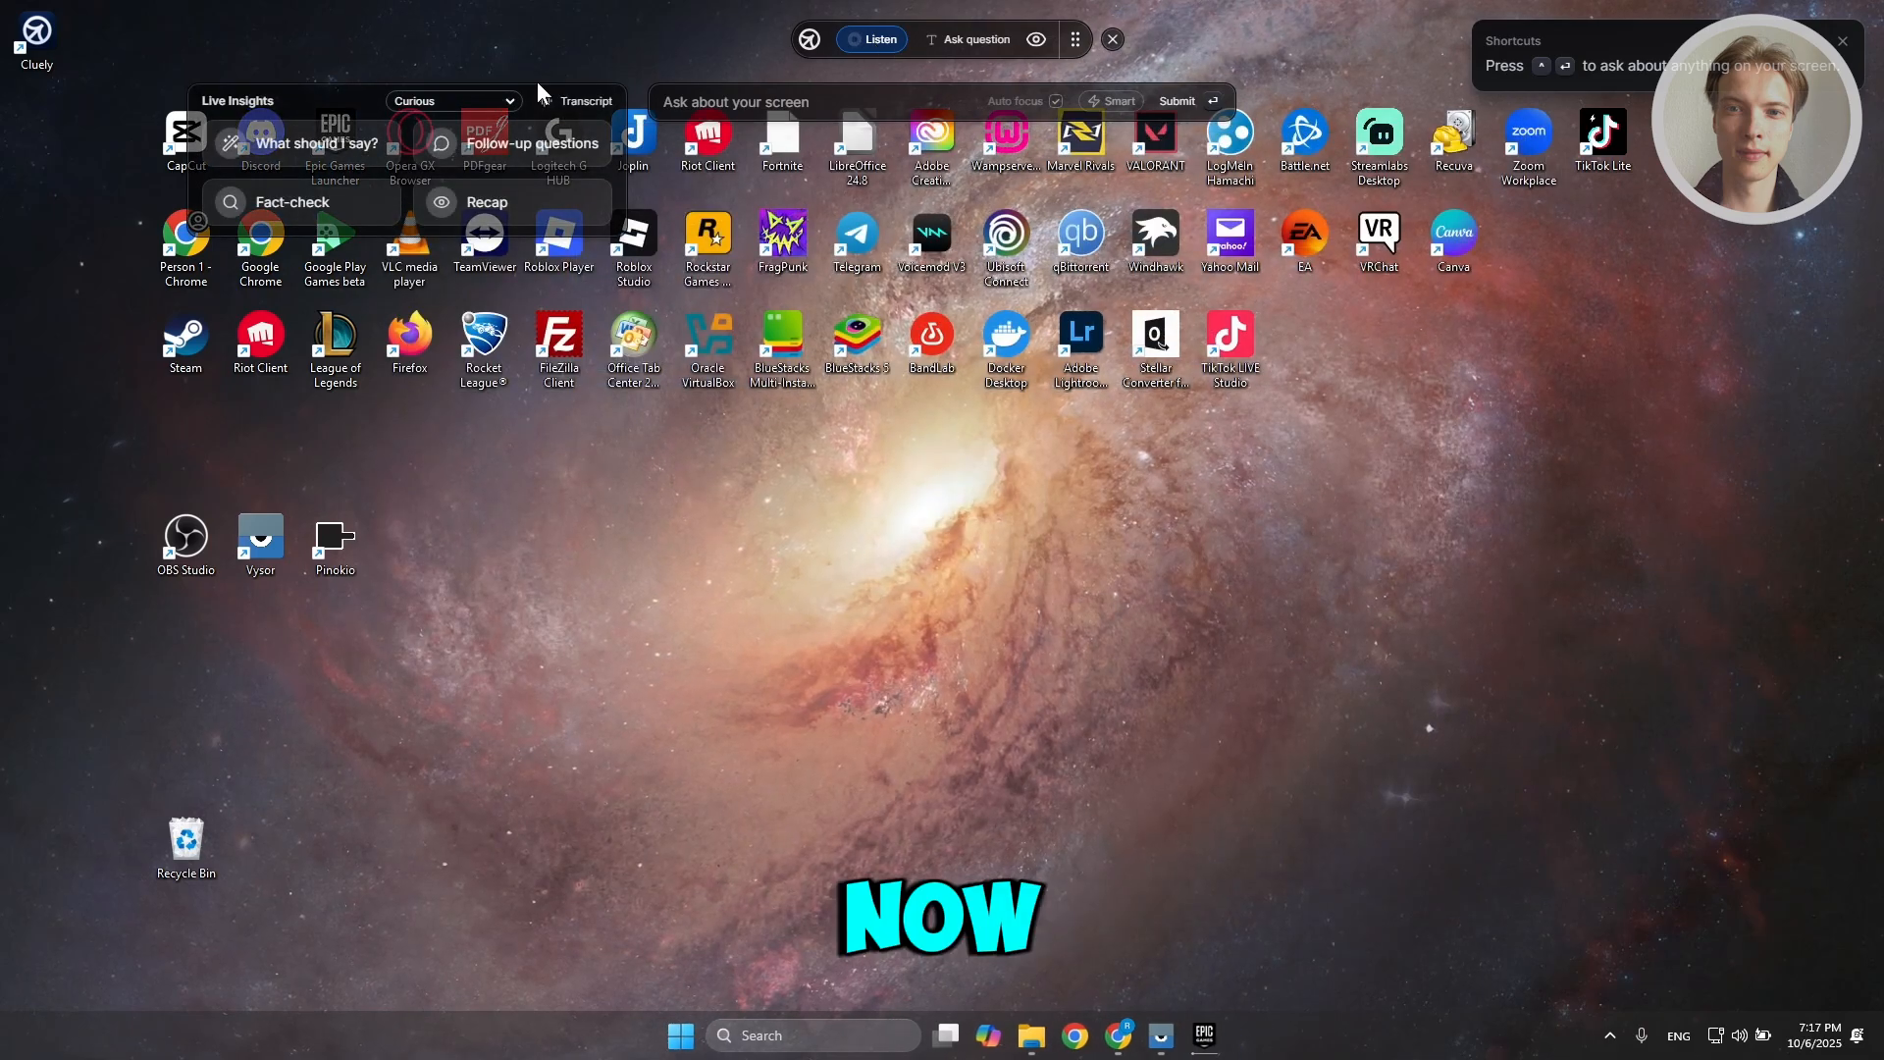
Step: Start Listen on the overlay bar, bringing up Live Insights with its microphone-permission notice
{"action": "left_click", "coordinate": [450, 102]}
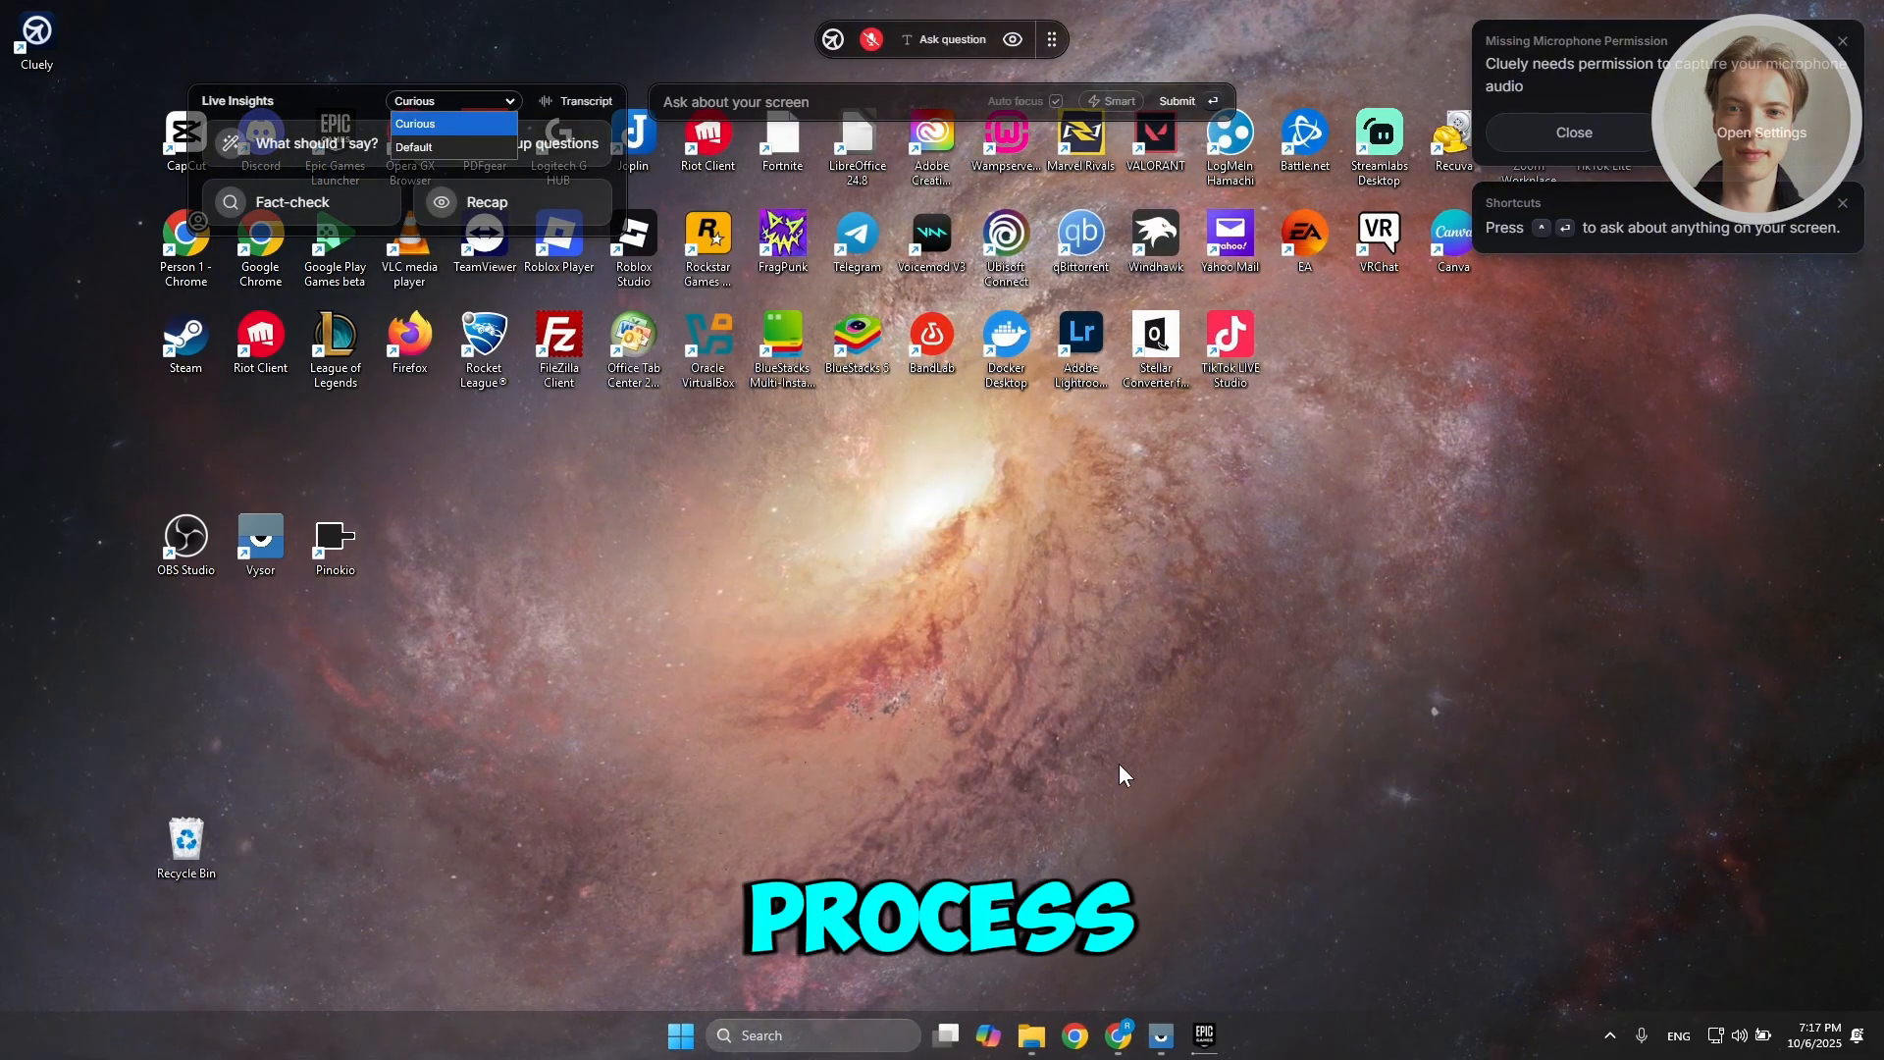